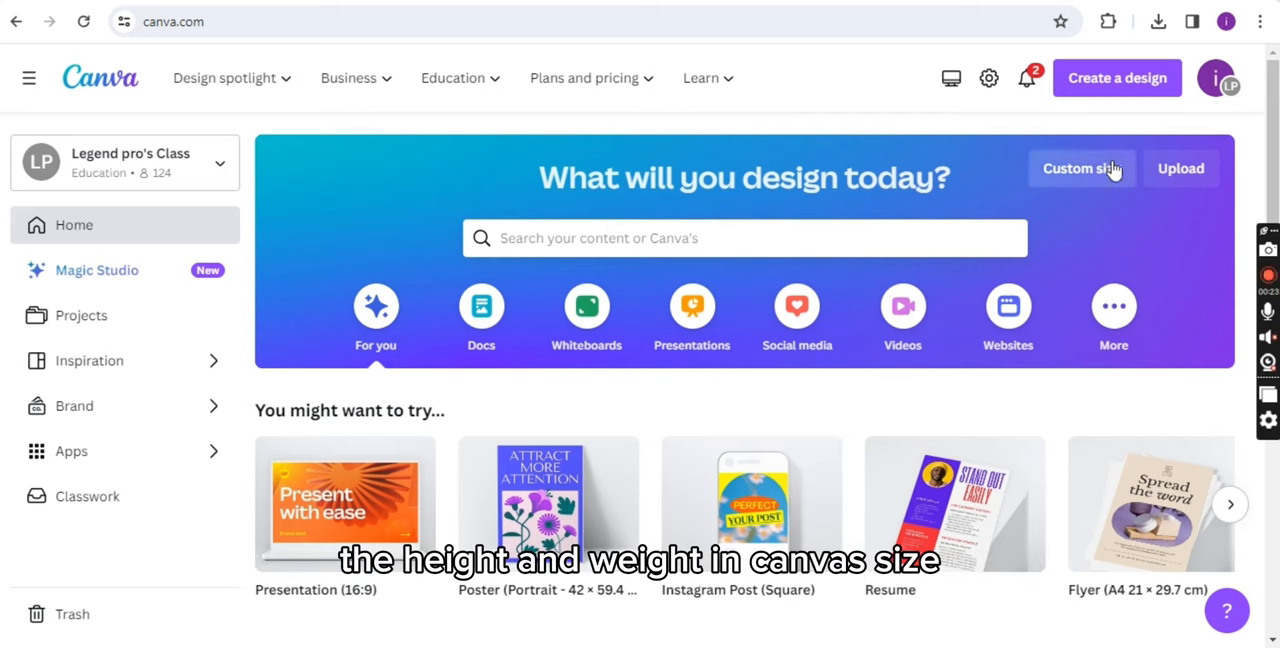
- Create a 1080 × 1080 px Instagram Post (Square) design from Custom size
click(1081, 168)
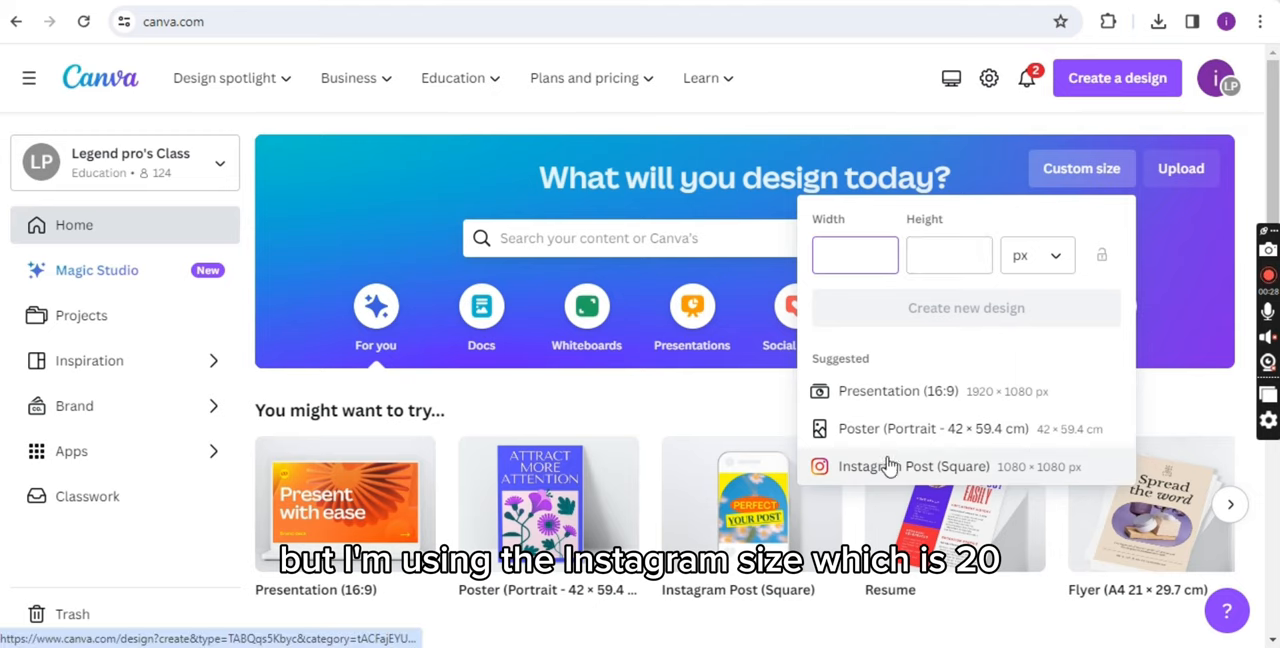
click(912, 466)
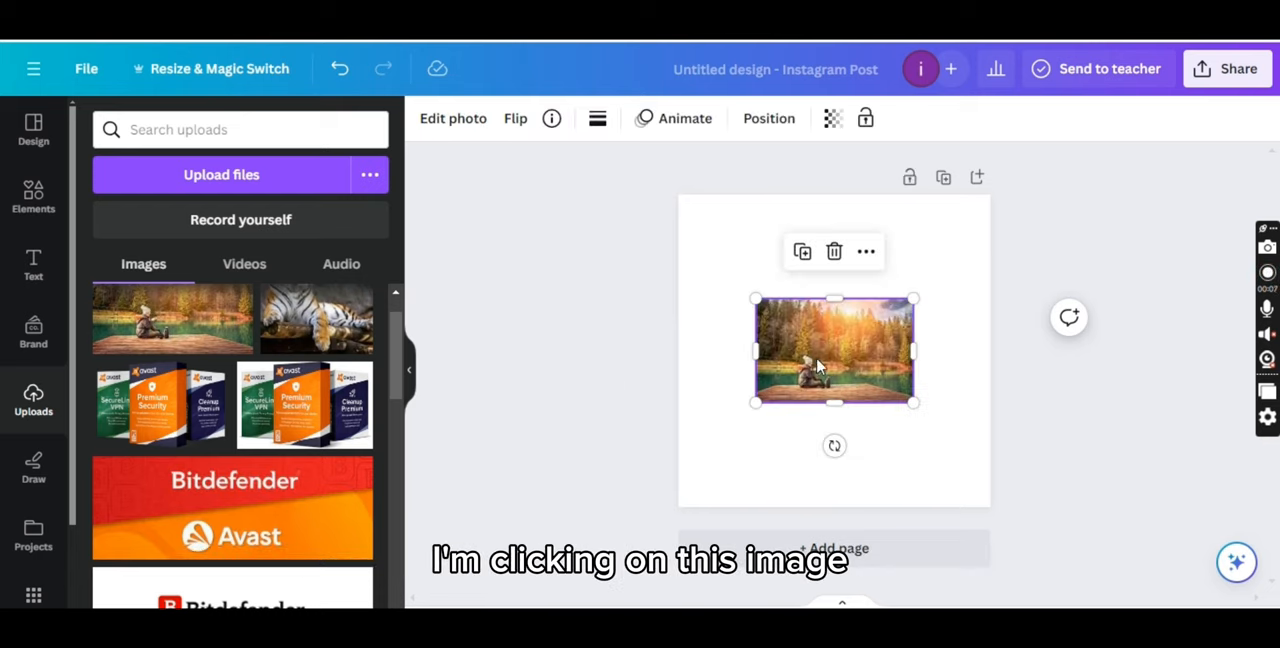
mouse_move(866, 251)
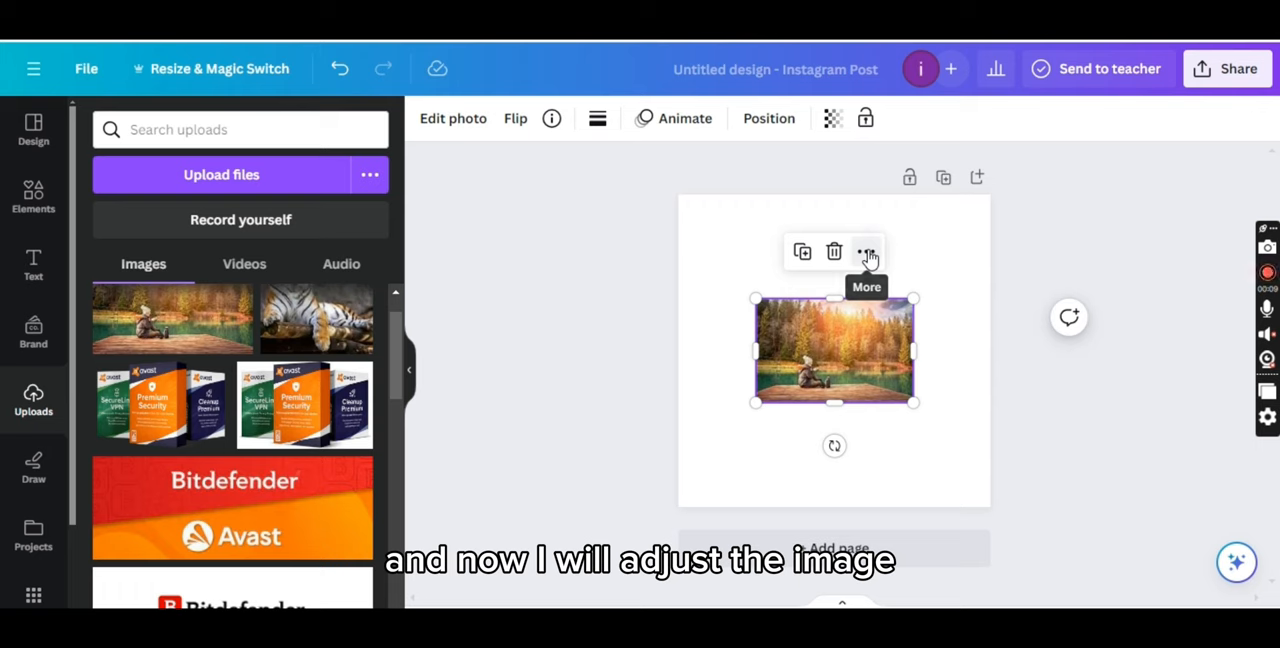
- Set the lakeside forest photo as the page background
click(866, 251)
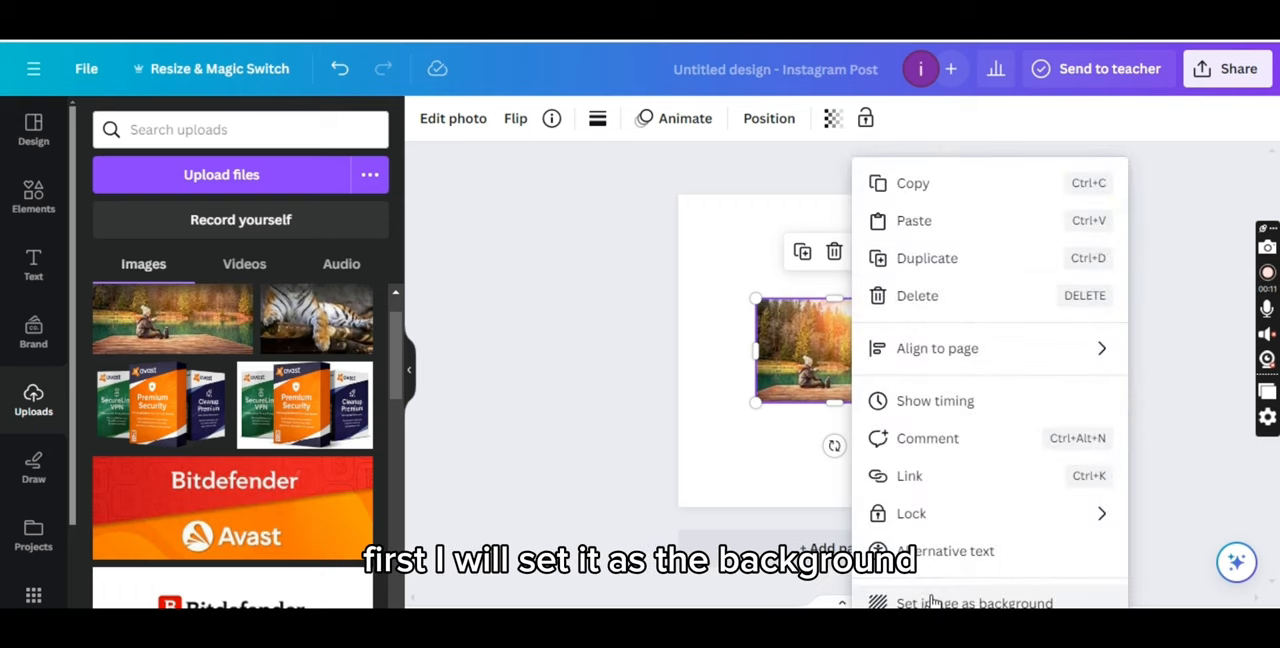
click(973, 602)
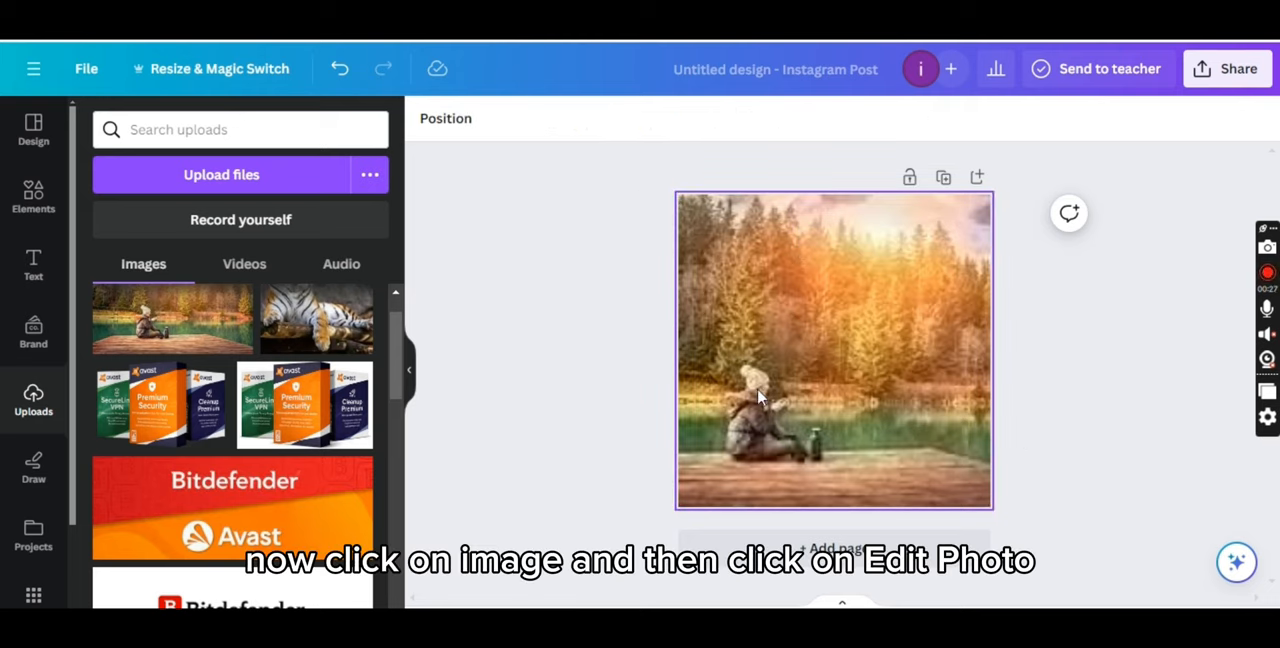
- Open Magic Eraser from Edit photo on the lakeside background image
click(757, 395)
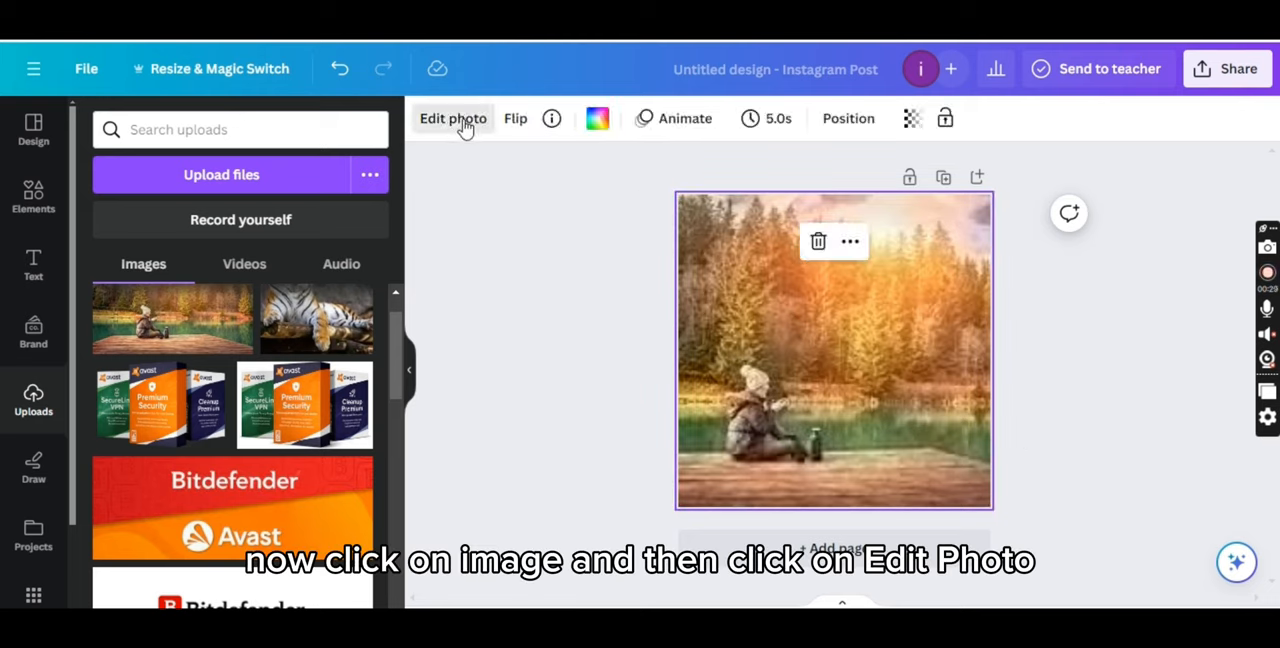
click(453, 118)
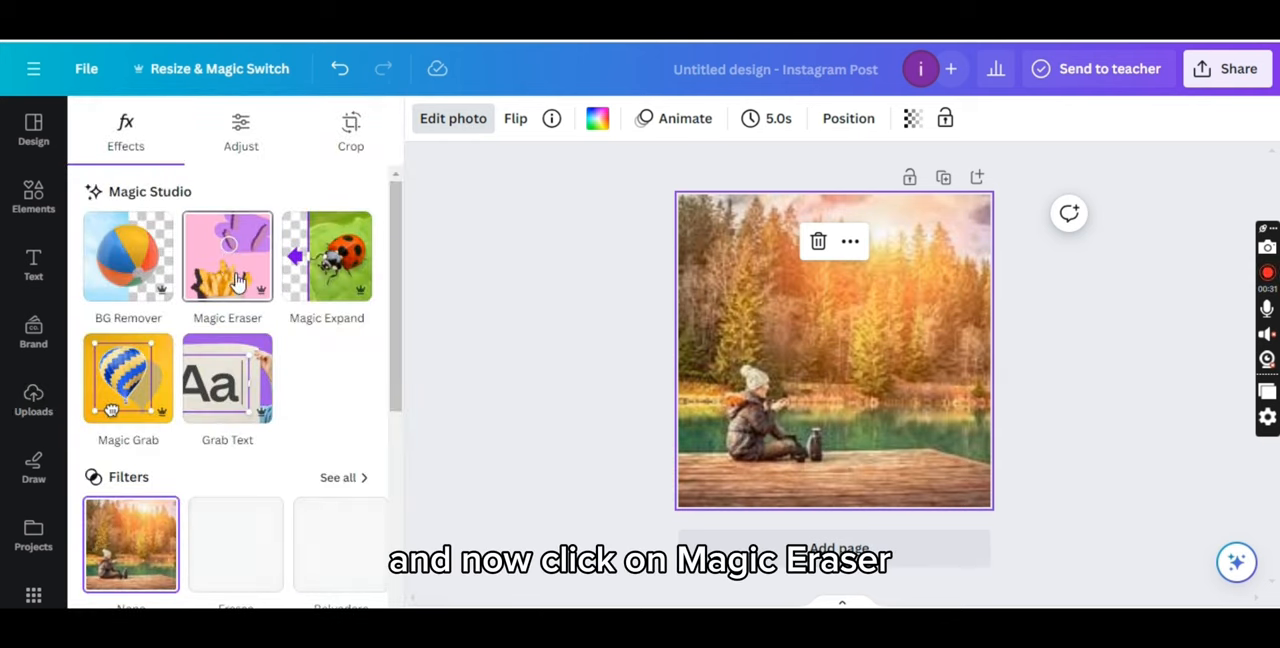
click(227, 256)
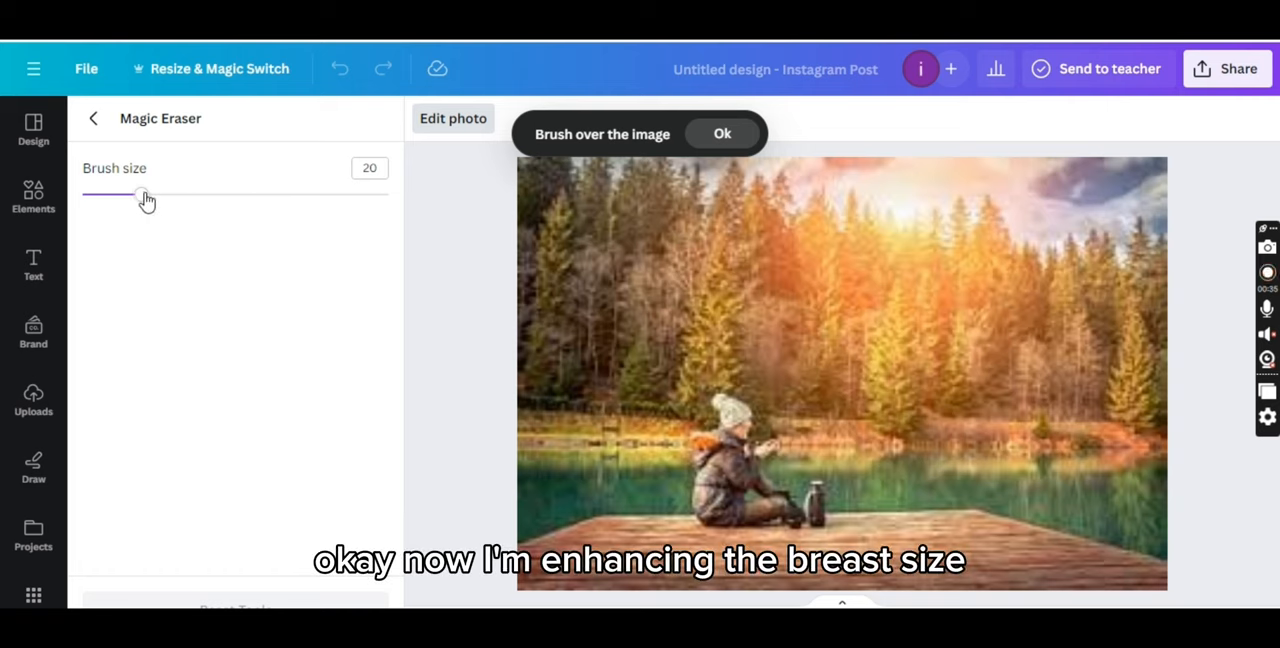
- Set brush size 35 and brush over the seated person, hat, legs and bottle
drag(137, 194, 178, 194)
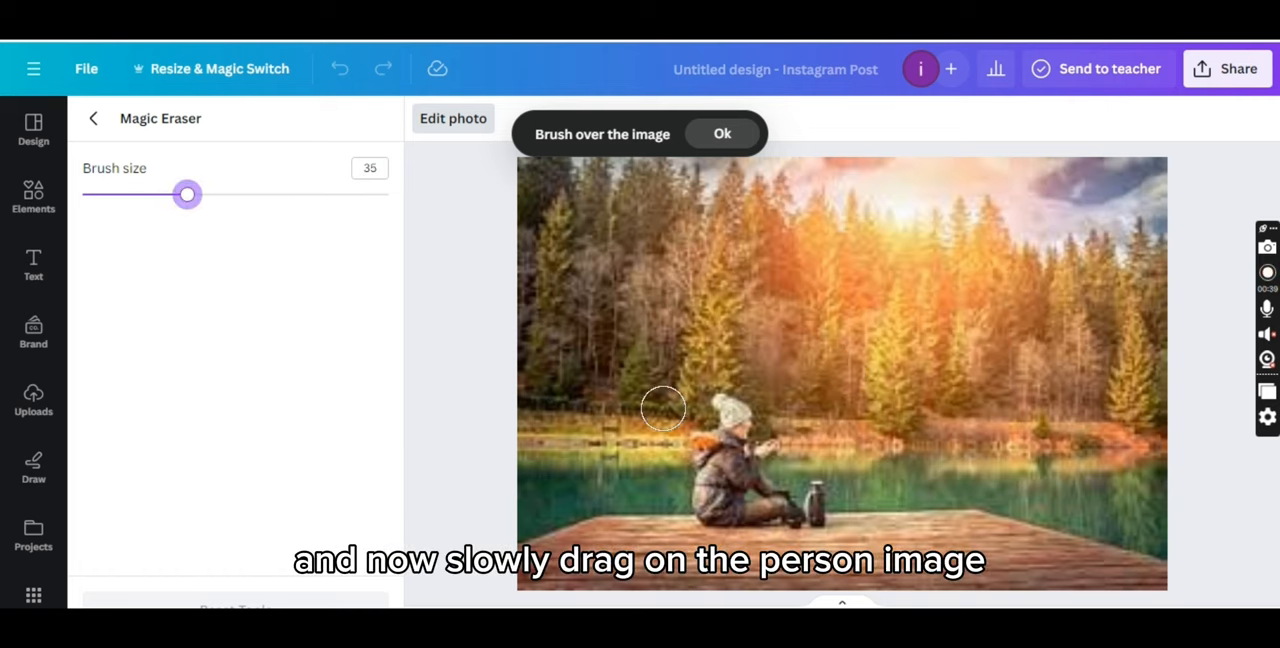
drag(663, 408, 725, 410)
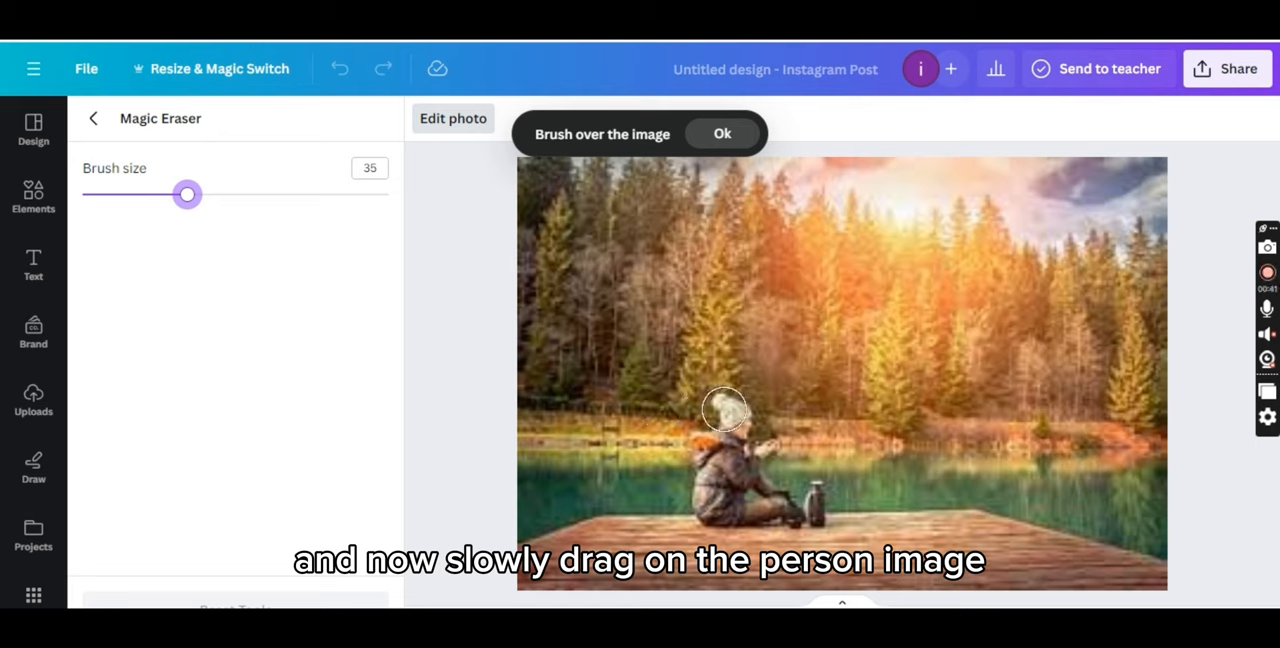
drag(723, 410, 735, 425)
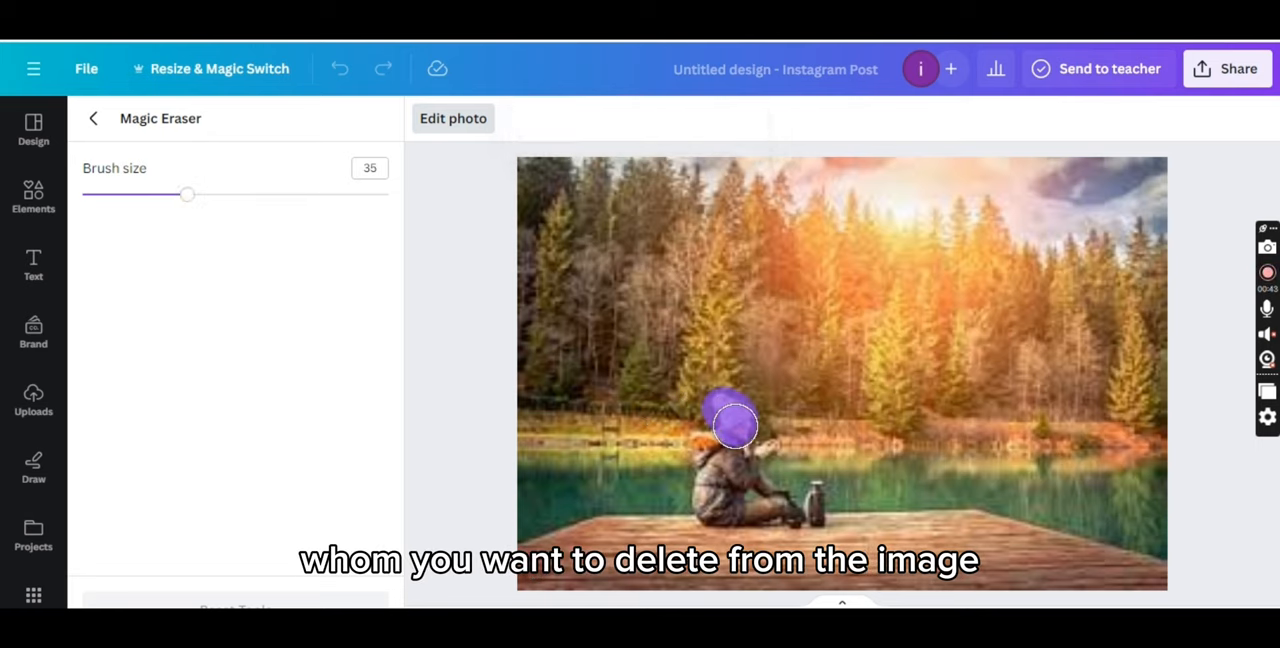
drag(735, 425, 715, 453)
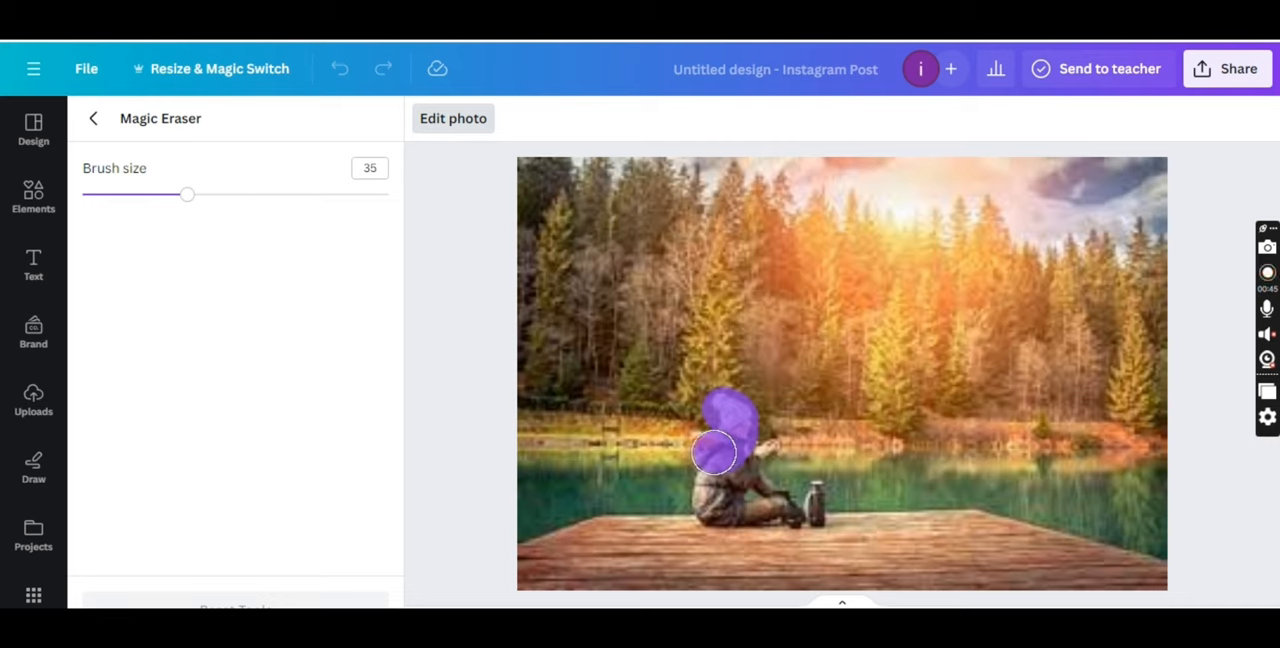
drag(715, 452, 710, 488)
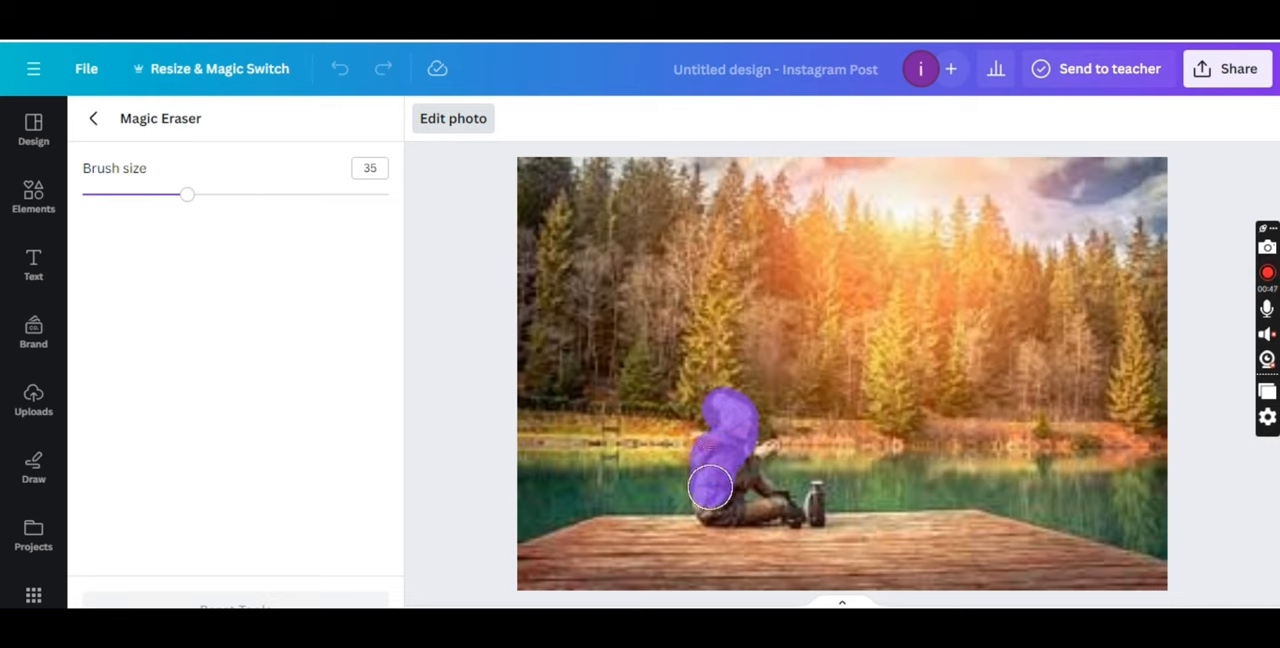
drag(710, 488, 730, 507)
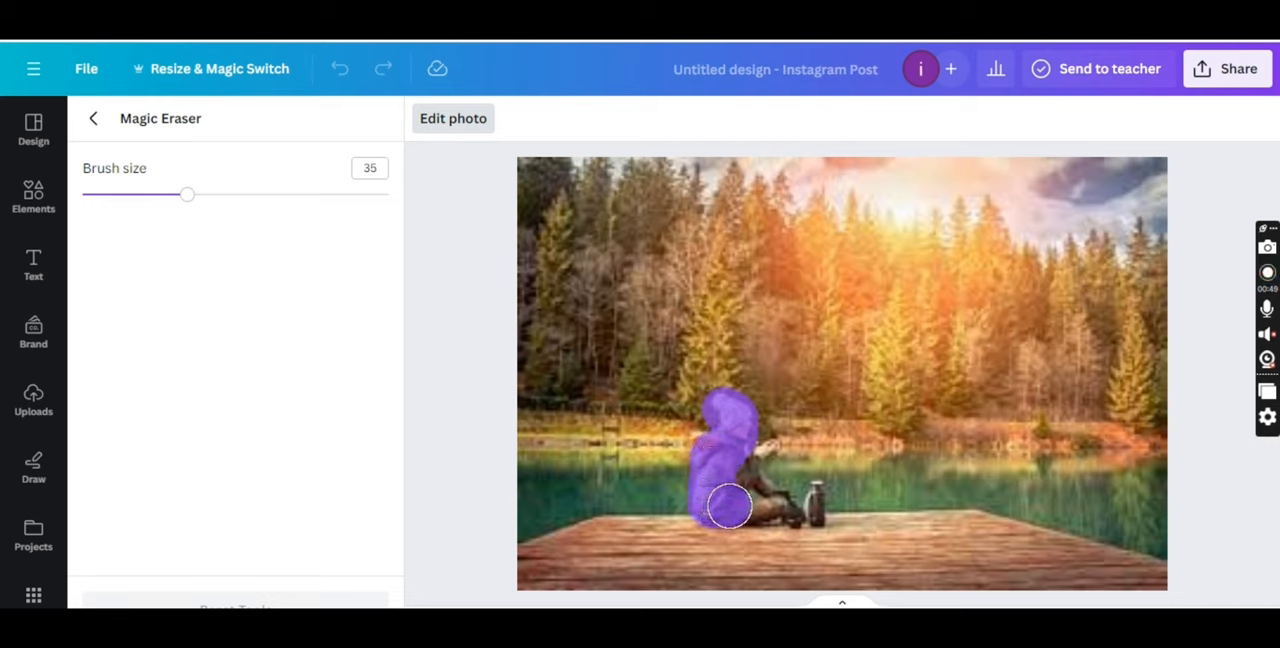
drag(730, 505, 785, 500)
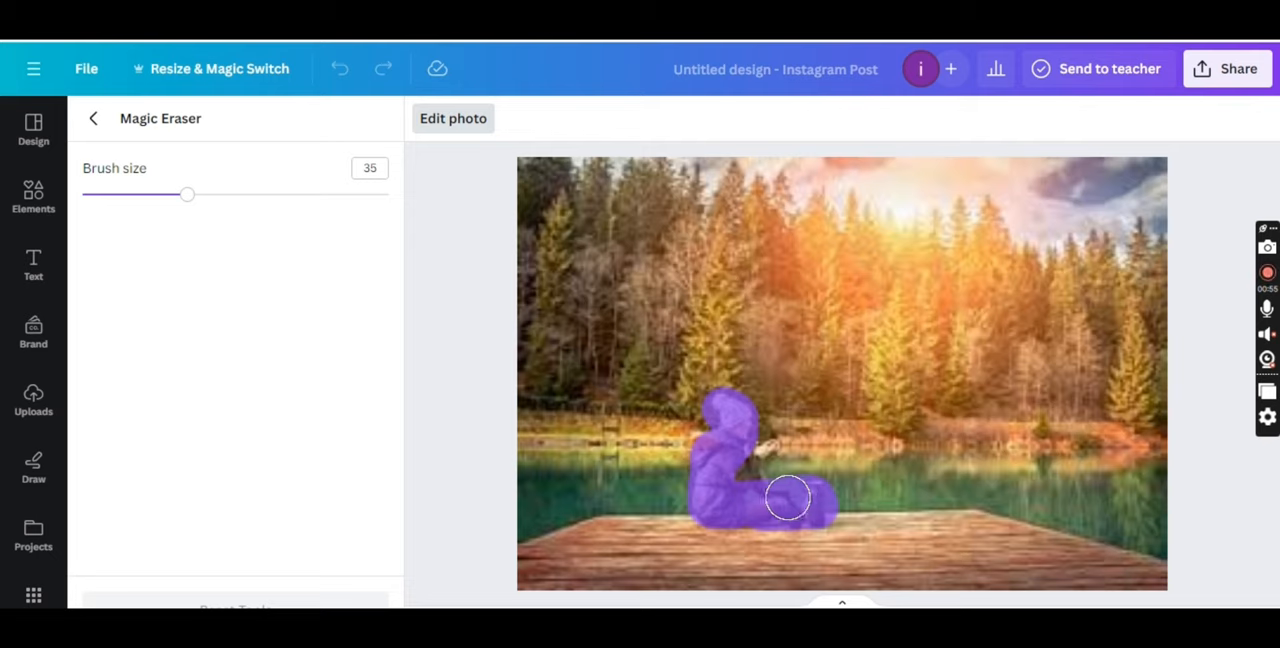
drag(788, 498, 760, 453)
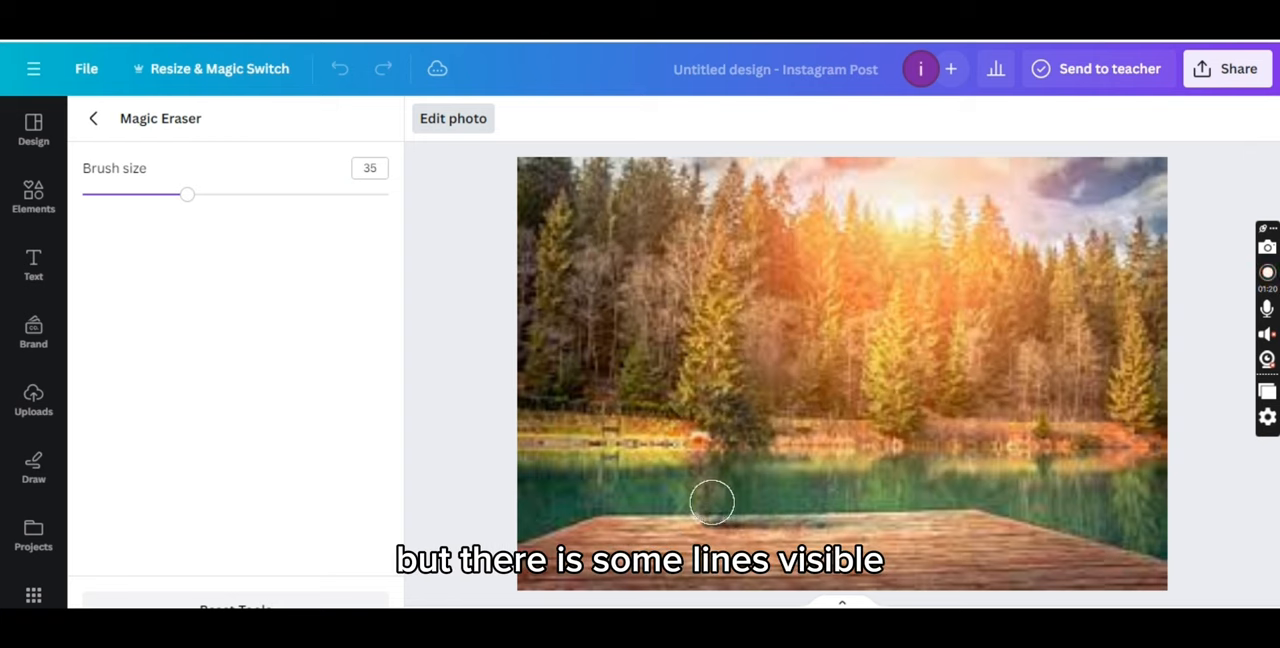
- Erase the leftover lines on the dock and exit Magic Eraser
drag(712, 502, 793, 518)
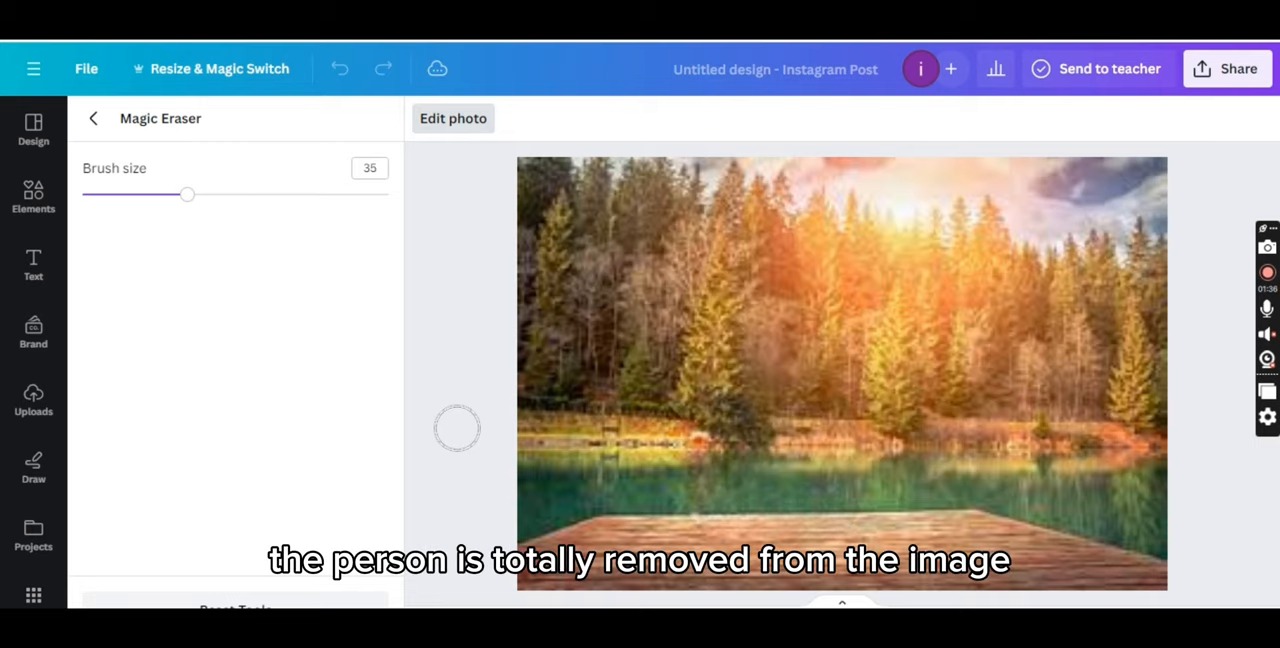
click(92, 118)
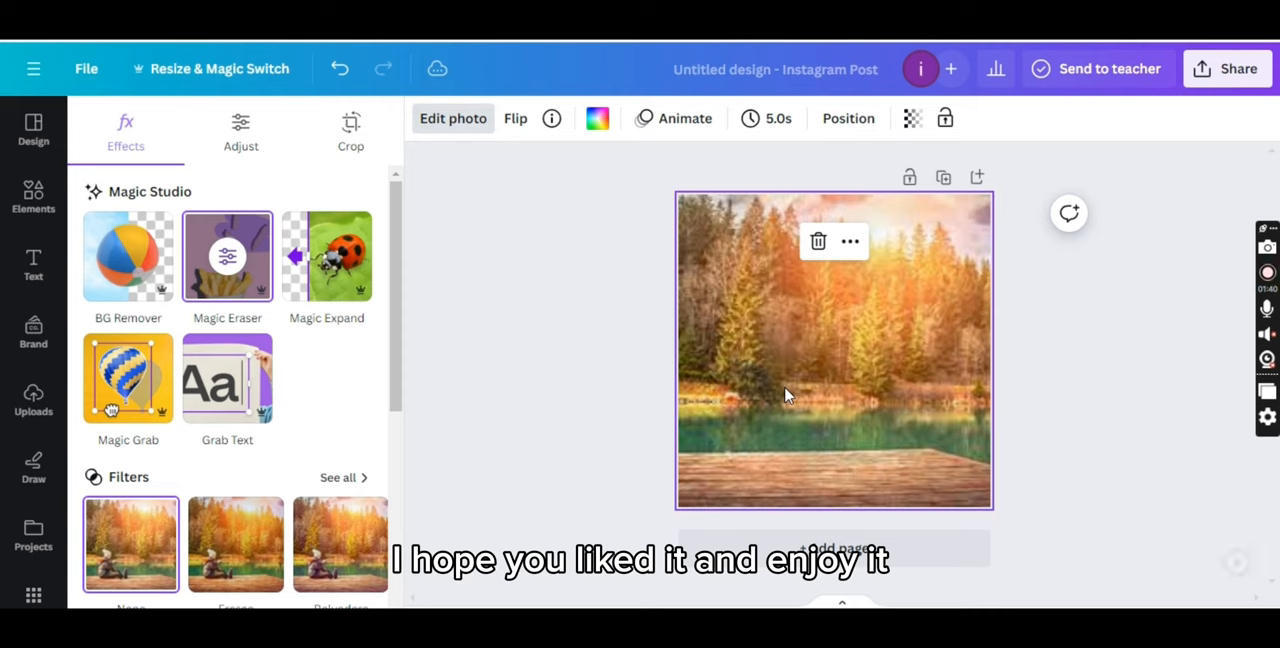
mouse_move(1013, 391)
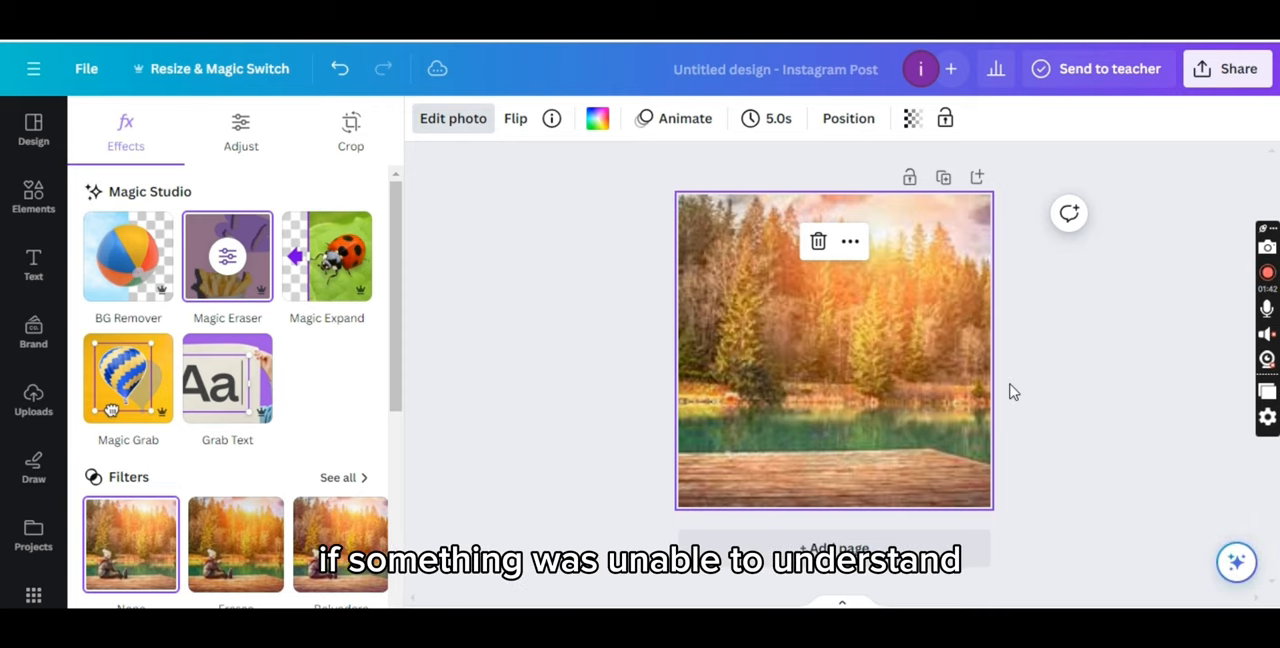